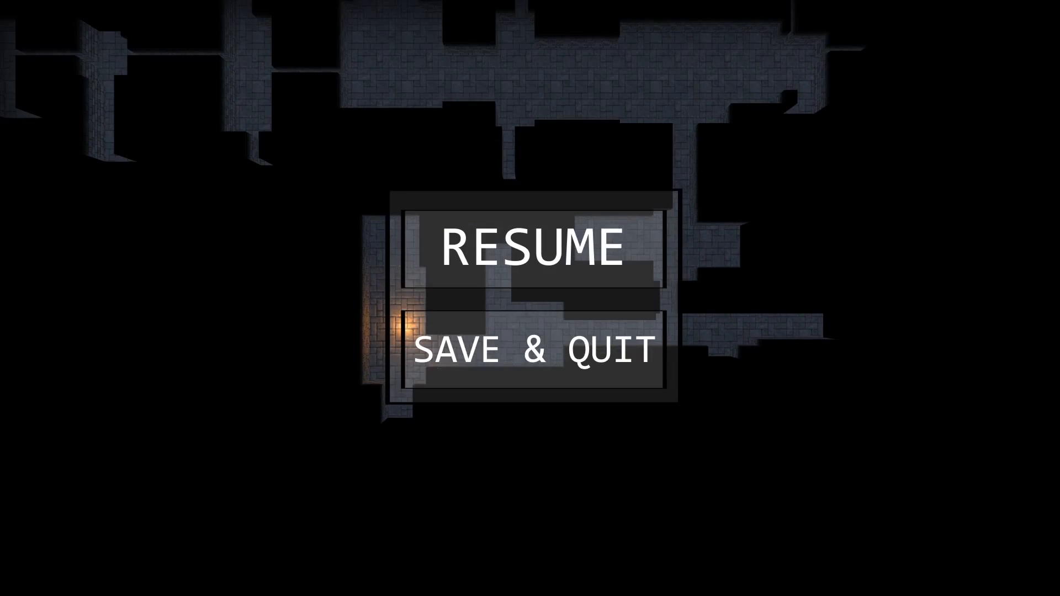
left_click(529, 247)
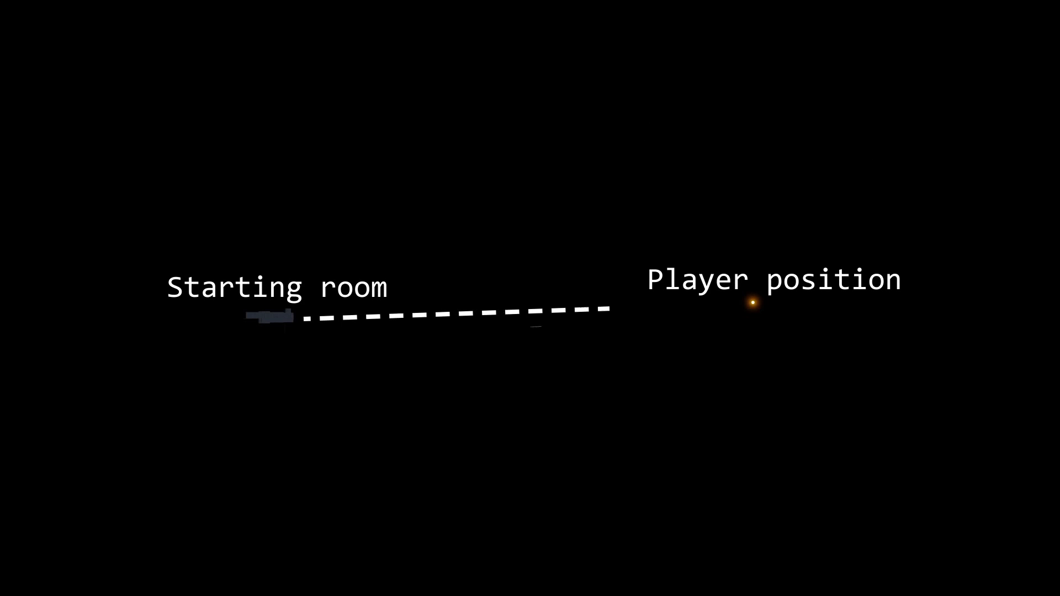